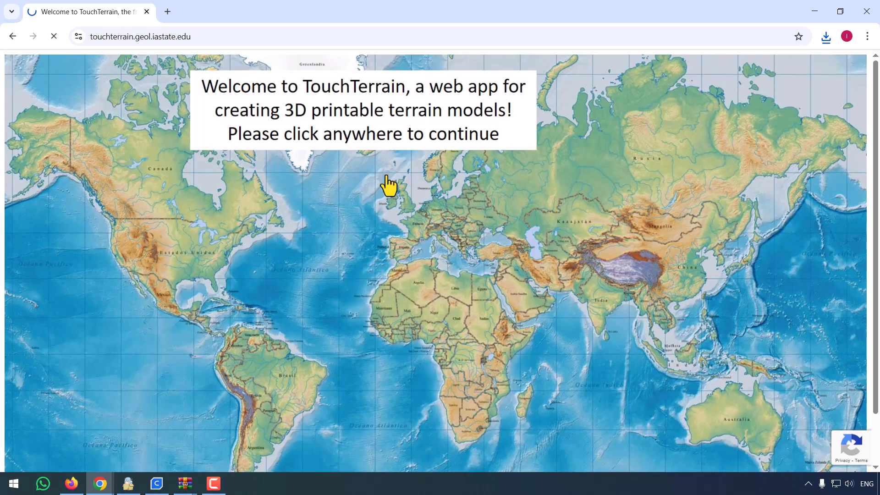
- Dismiss the TouchTerrain welcome overlay to reach the map and print settings
{"action": "left_click", "coordinate": [390, 185]}
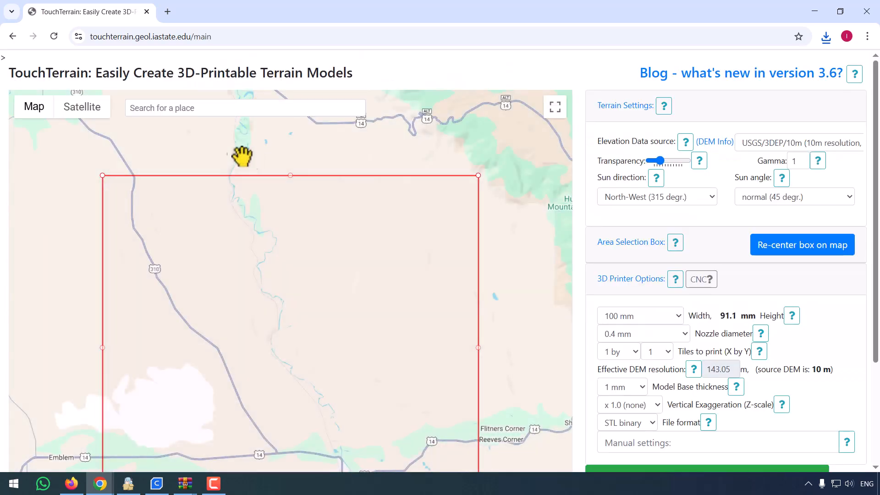
- Search for 'everest' and set the elevation source to 30 m AW3D30
{"action": "type", "text": "e"}
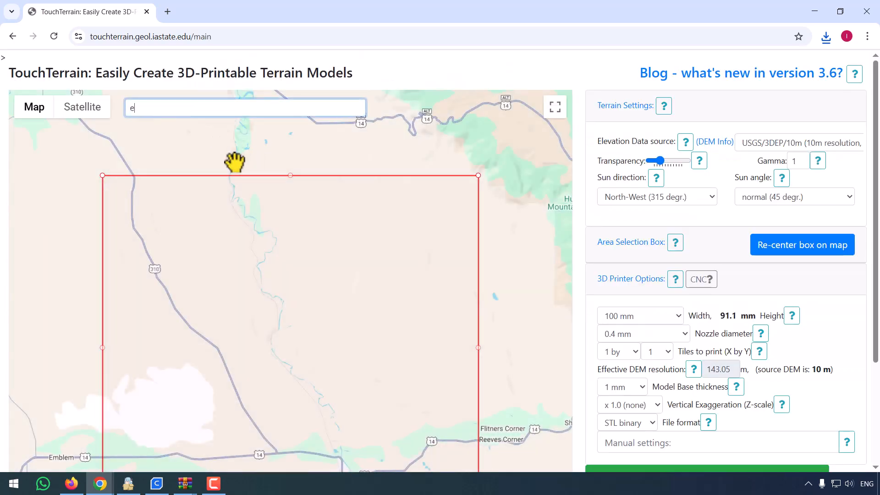
{"action": "type", "text": "verest"}
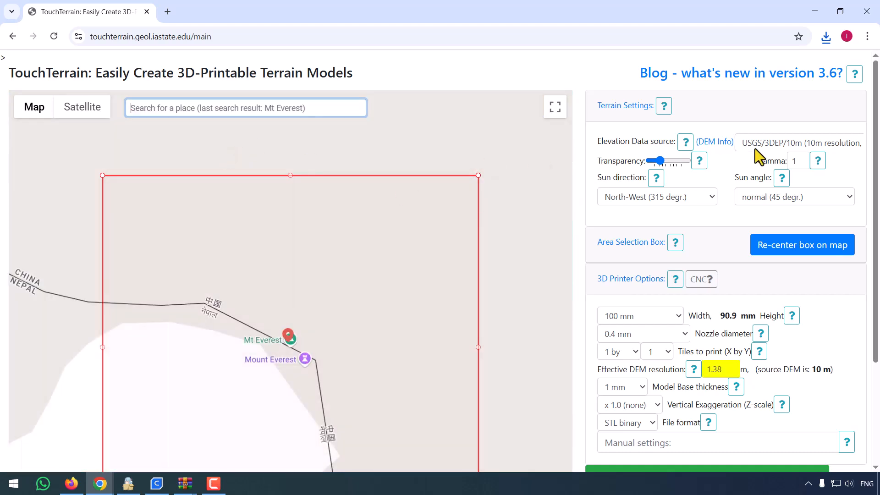
{"action": "left_click", "coordinate": [800, 143]}
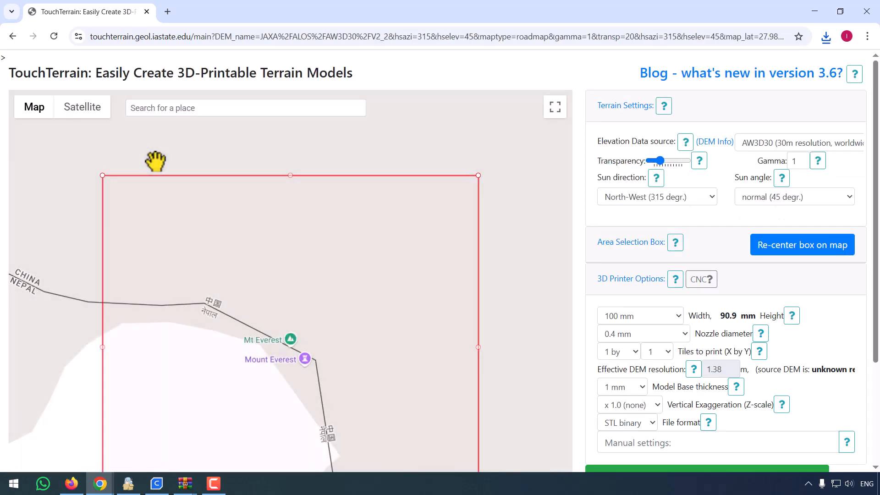
- Switch the map to Satellite view and zoom in on the Everest summit
{"action": "left_click", "coordinate": [82, 107]}
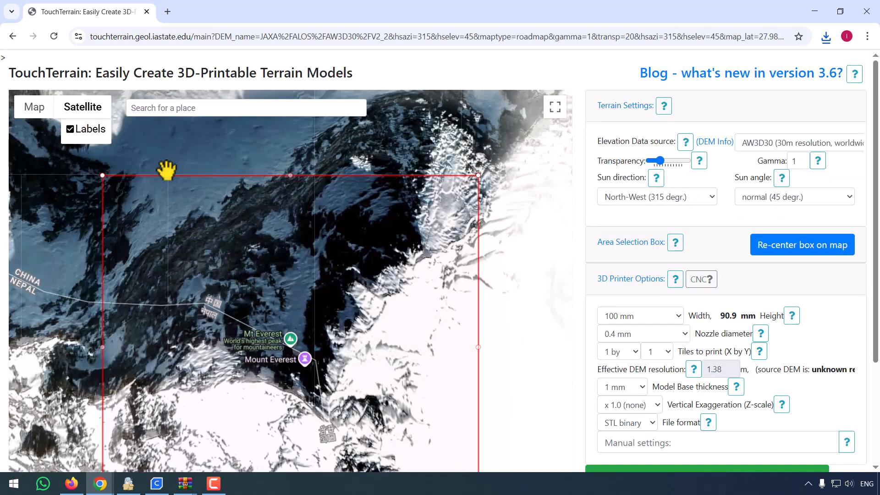
{"action": "scroll", "scroll_direction": "down", "scroll_amount": 3}
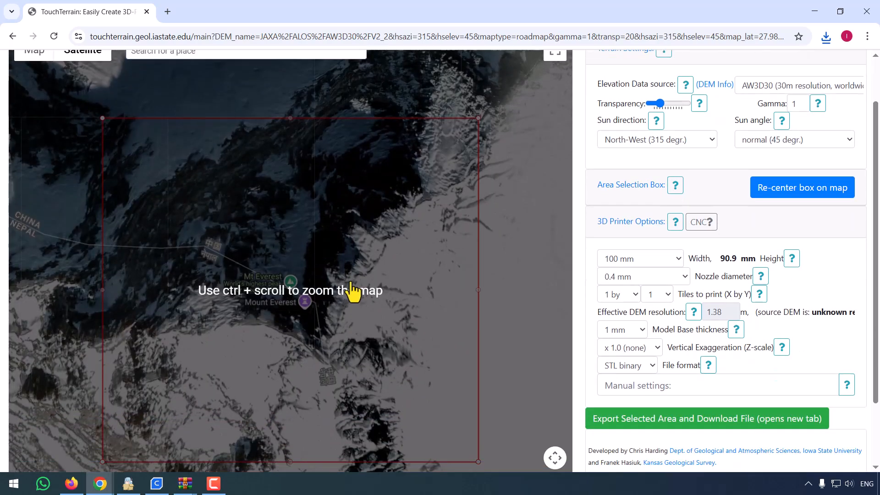
{"action": "scroll", "scroll_direction": "down", "scroll_amount": 3}
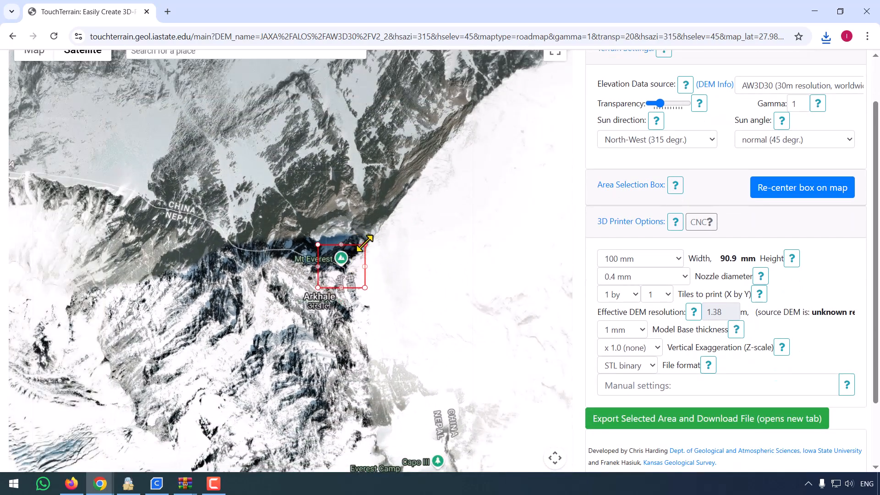